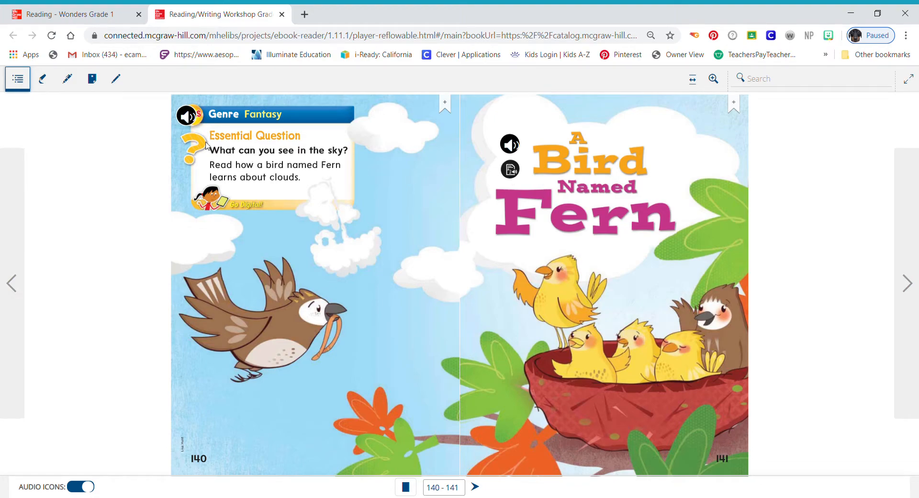
mouse_move(614, 298)
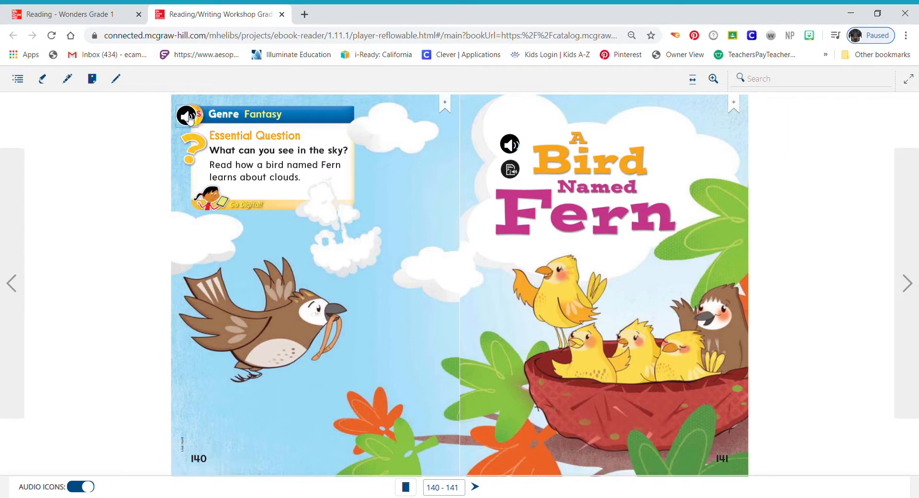
Hear the essential question and opening text on pages 140–141 read aloud, then advance to 142–143.
left_click(188, 116)
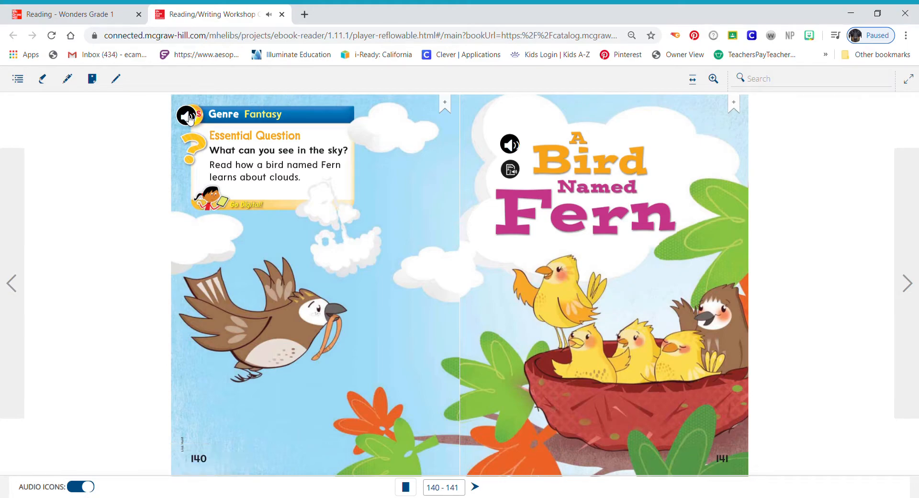
left_click(508, 145)
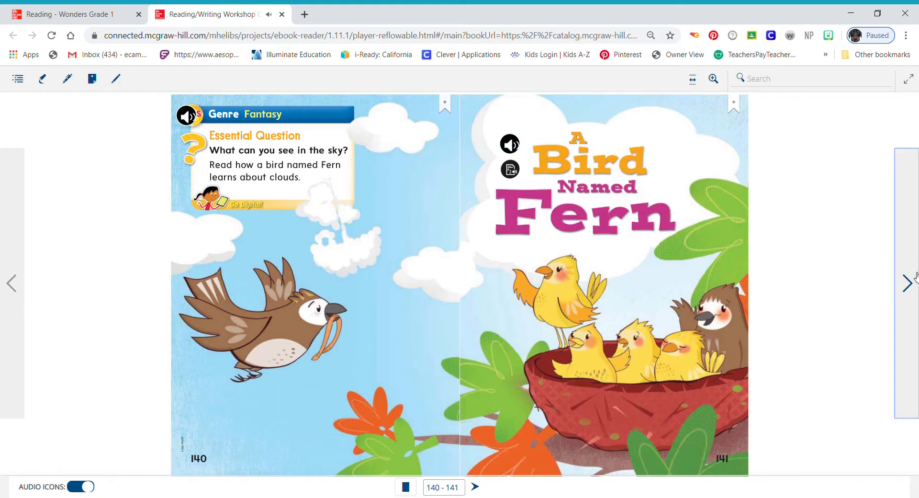
left_click(906, 284)
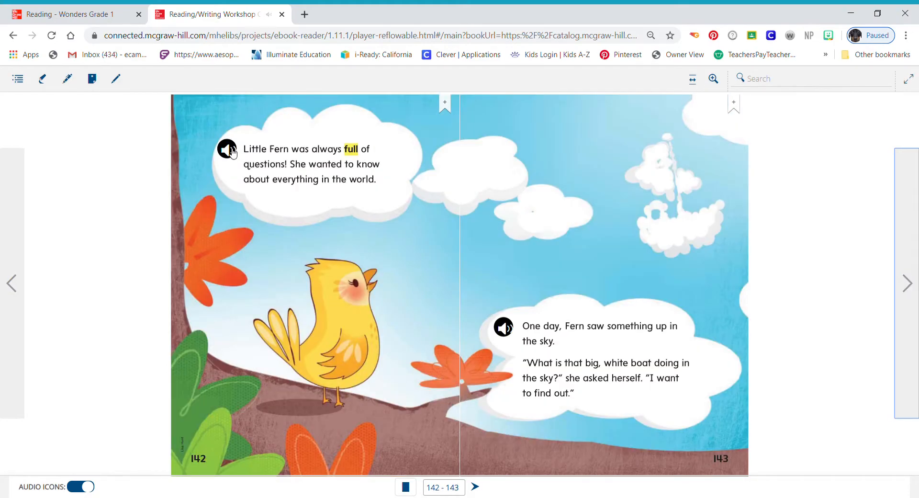
Play narration for both passages on pages 142–143 and advance to pages 144–145.
left_click(226, 149)
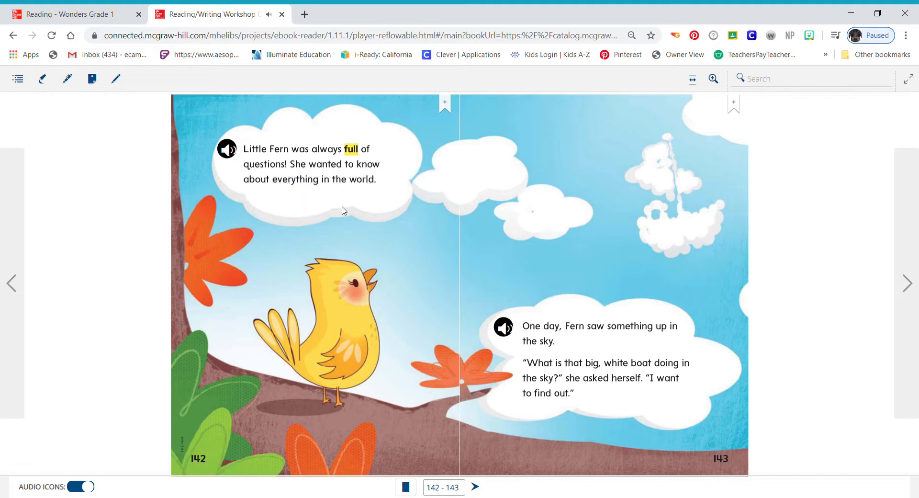
left_click(502, 326)
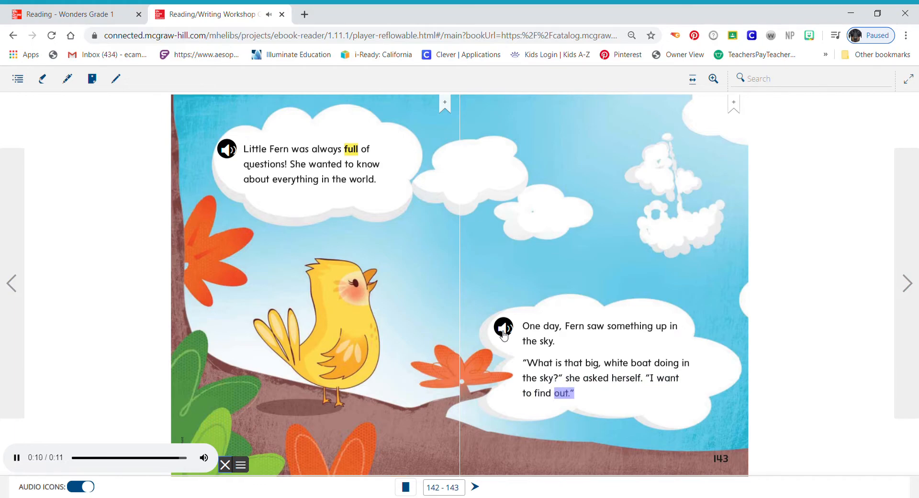
left_click(475, 486)
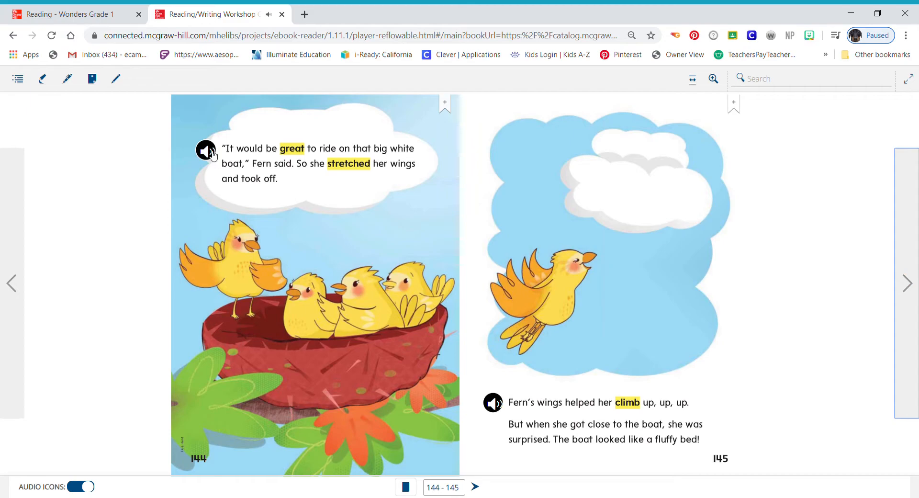
Play narration for the page 144 and page 145 passages, then advance to pages 146–147.
left_click(205, 151)
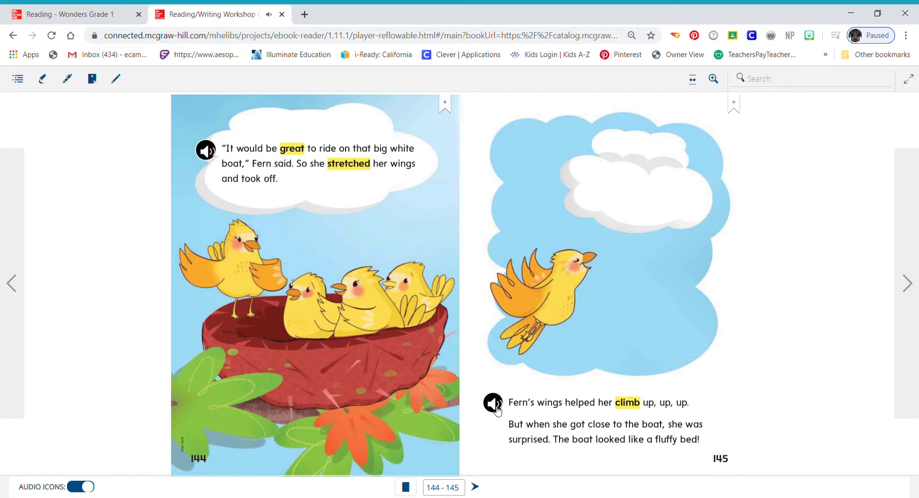
left_click(493, 403)
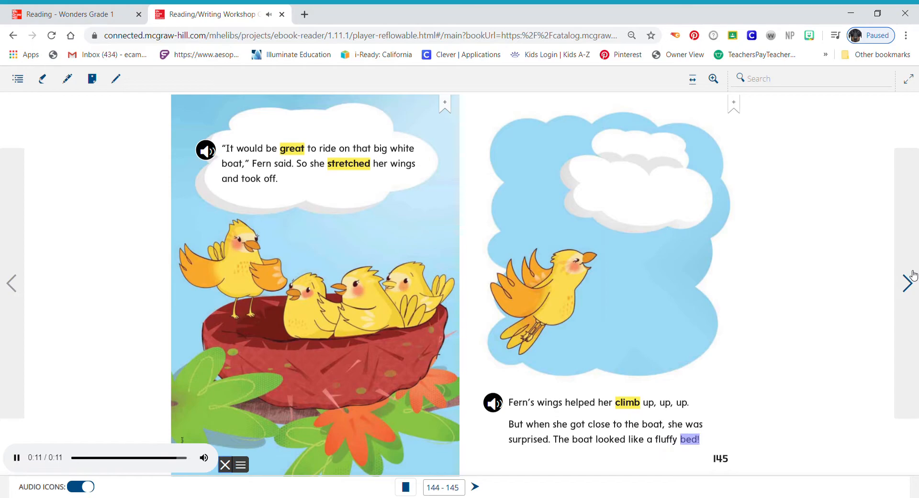
left_click(906, 283)
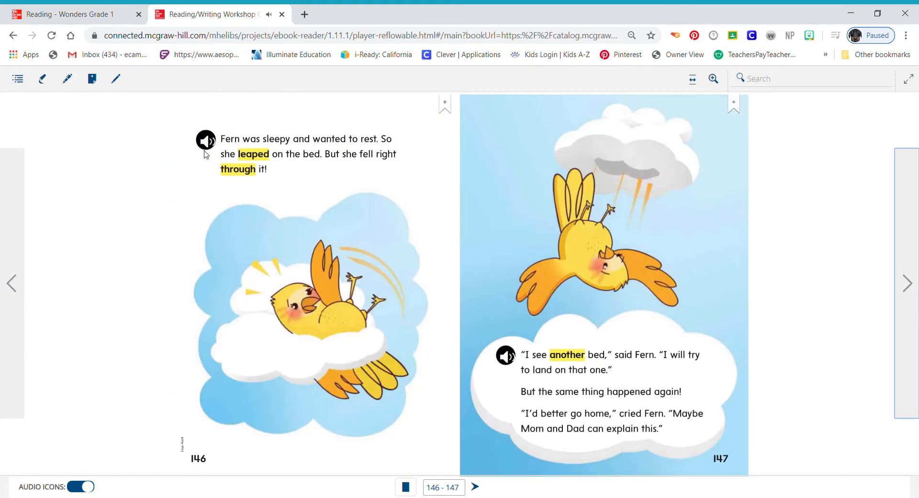
Play narration for the page 146 passage and advance to the final spread, pages 148–149.
left_click(206, 140)
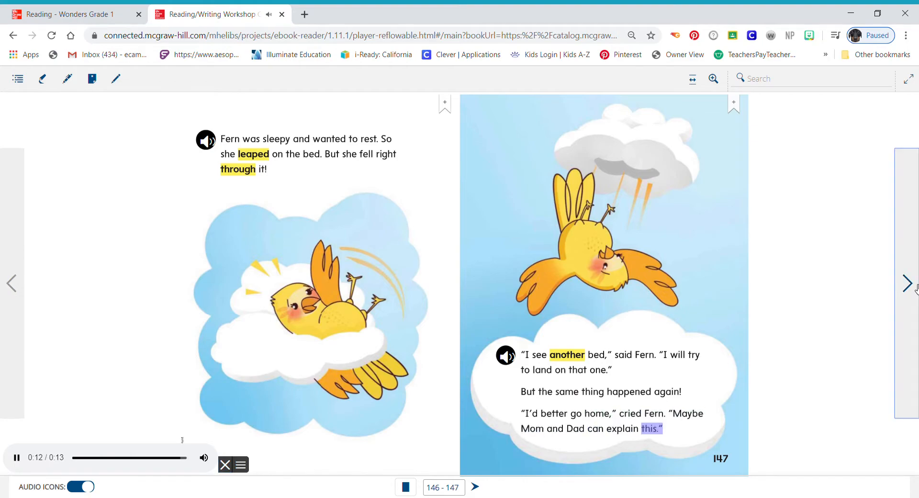
left_click(906, 283)
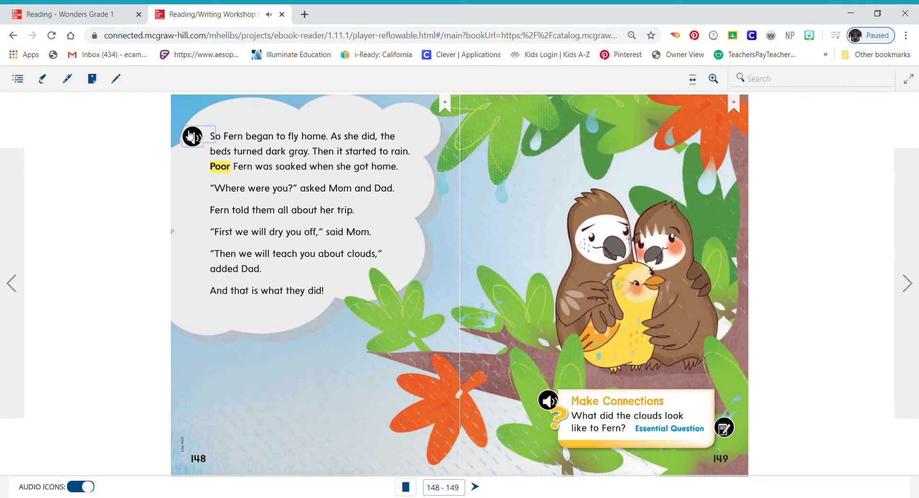
Play the story's final passage and the Make Connections question, then advance to pages 150–151.
left_click(192, 137)
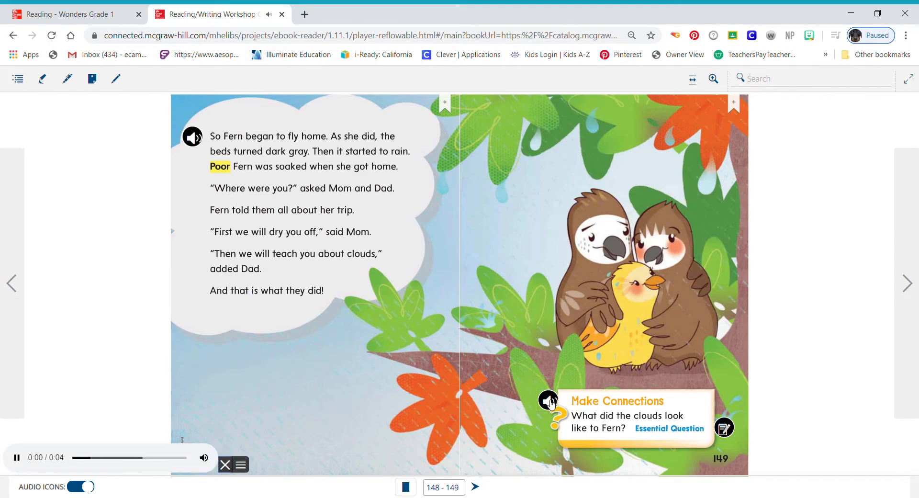
left_click(548, 400)
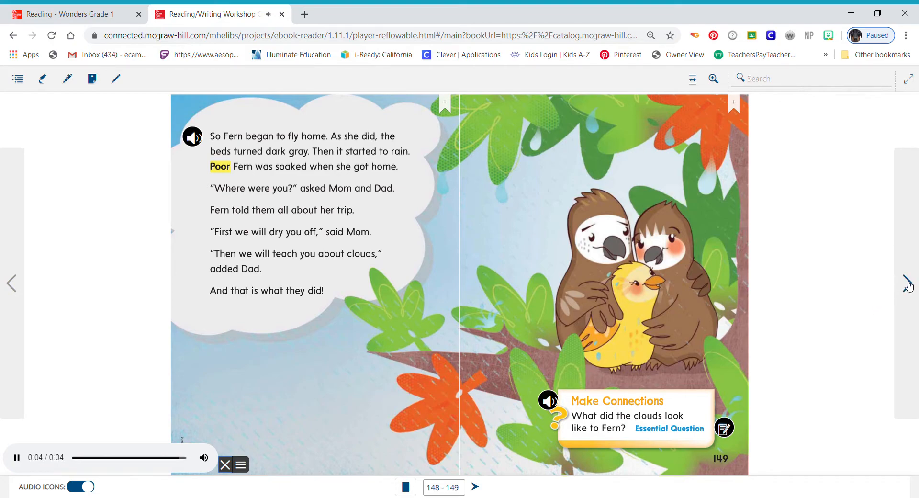
left_click(906, 283)
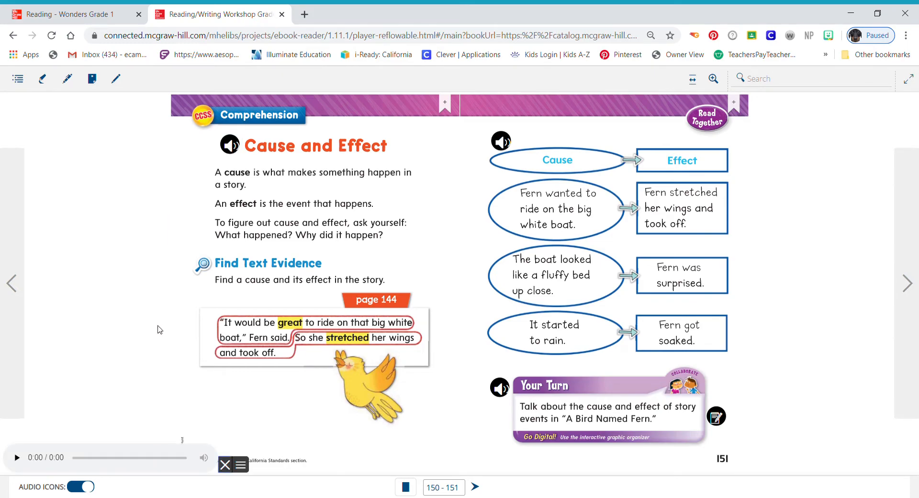
left_click(17, 457)
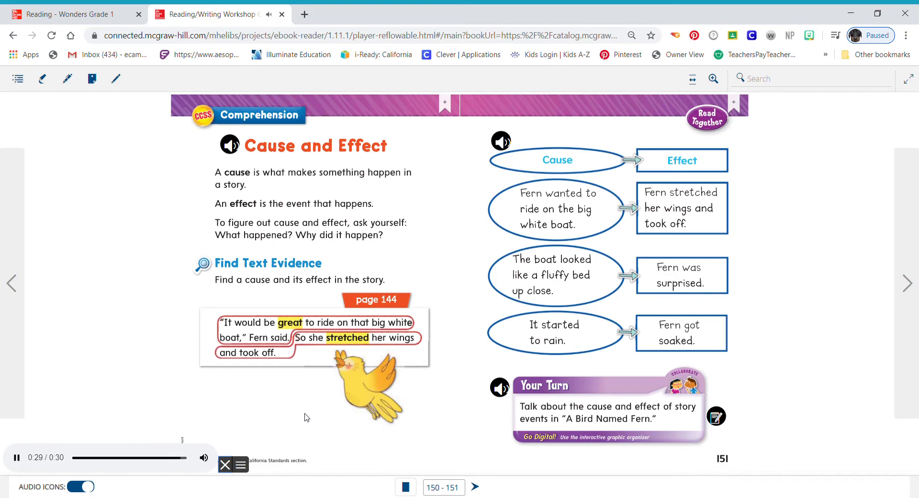
left_click(500, 140)
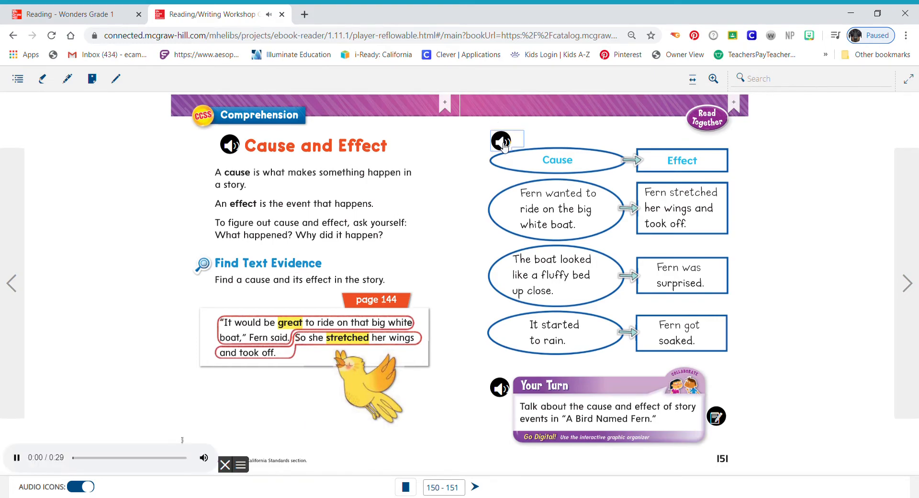
left_click(499, 142)
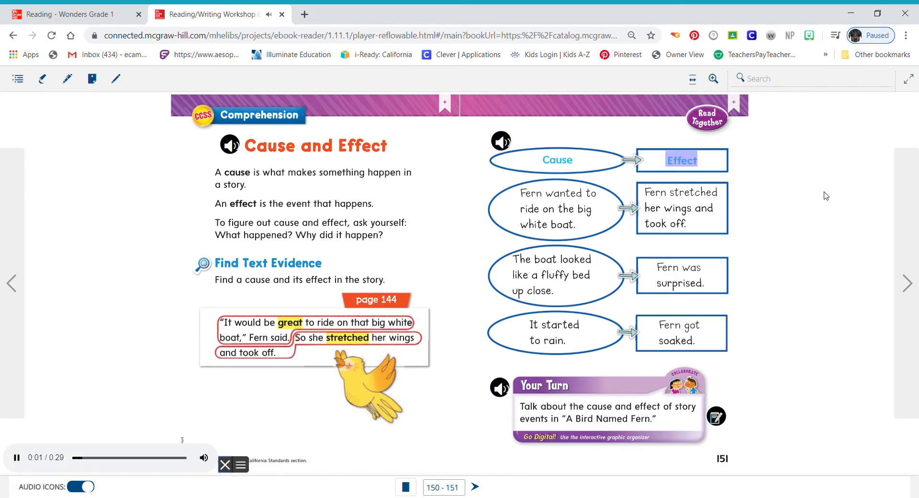